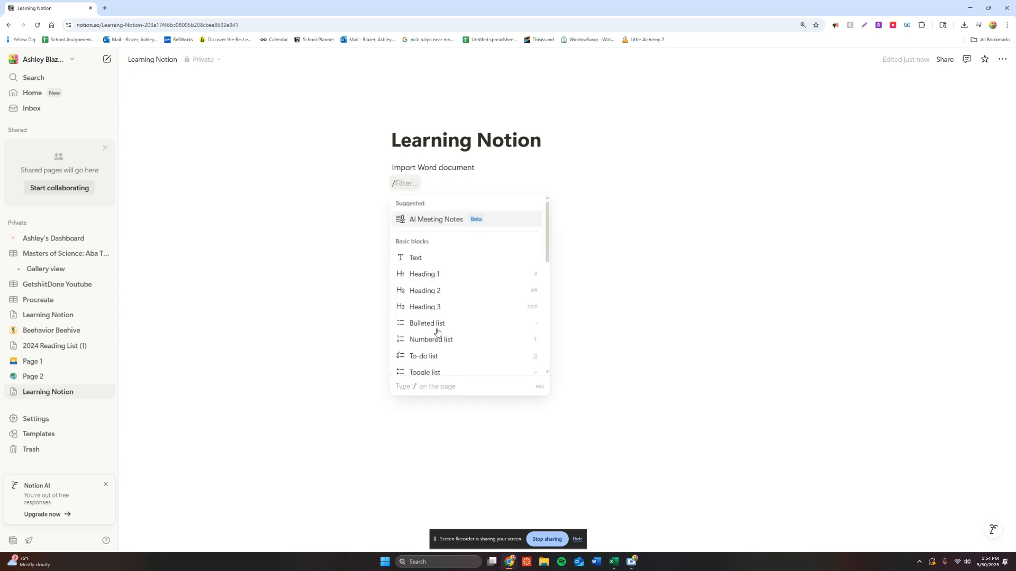
- Enter /word on the empty line of Learning Notion to reach the Word import settings
type("wo")
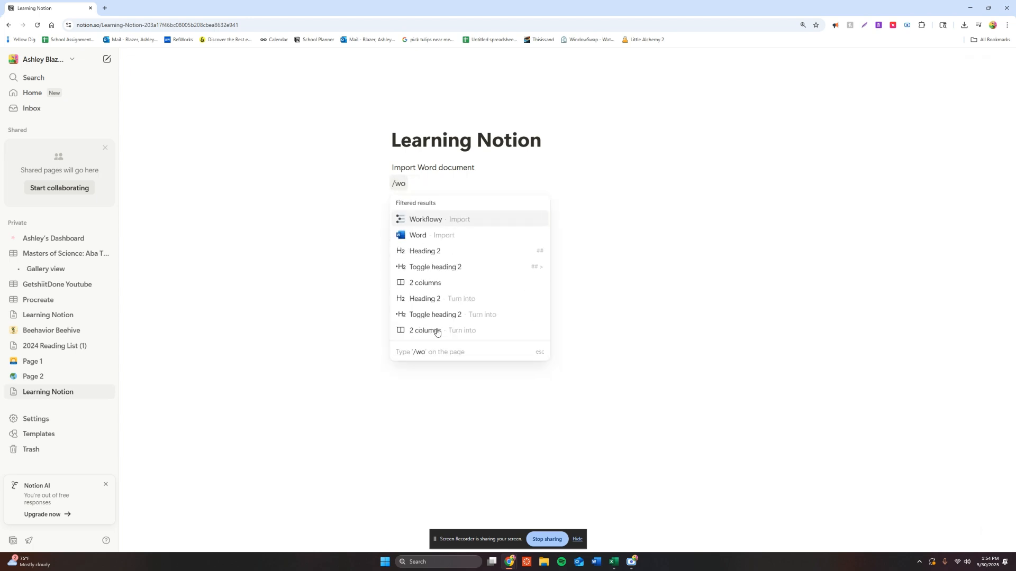
type("rd")
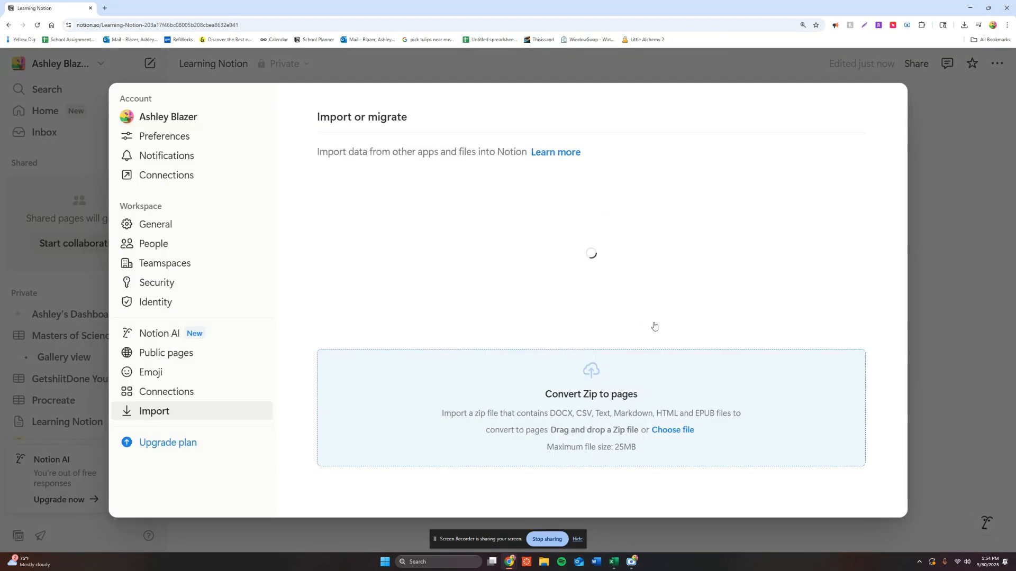
- Import the 'Test Page' Word document from Downloads as a subpage
left_click(672, 430)
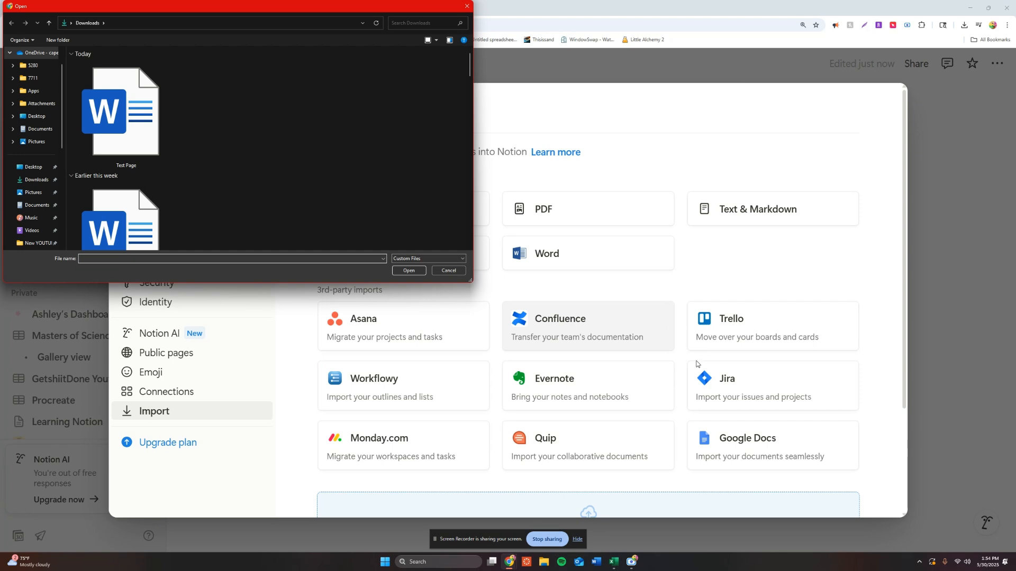
left_click(126, 113)
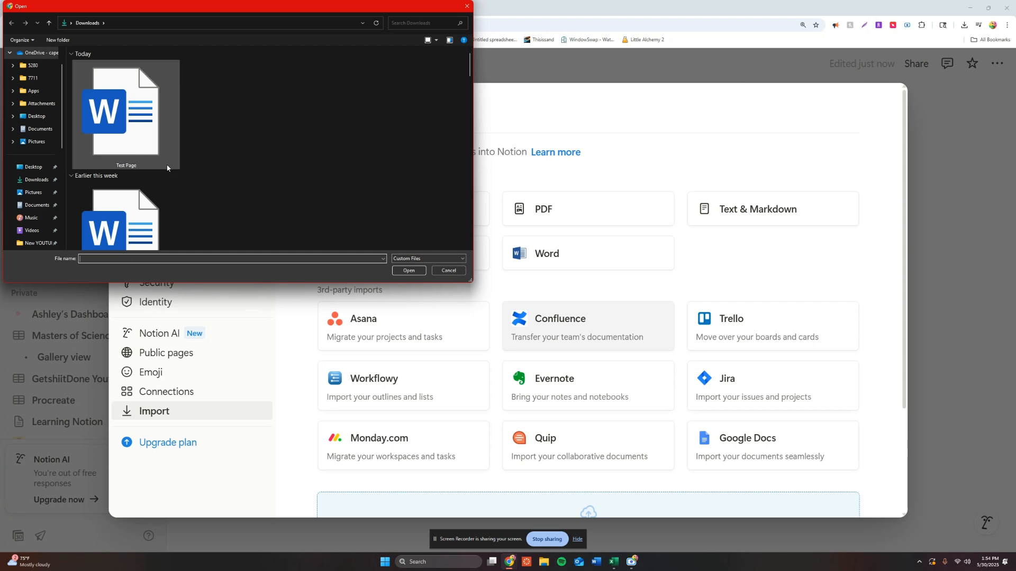
mouse_move(163, 154)
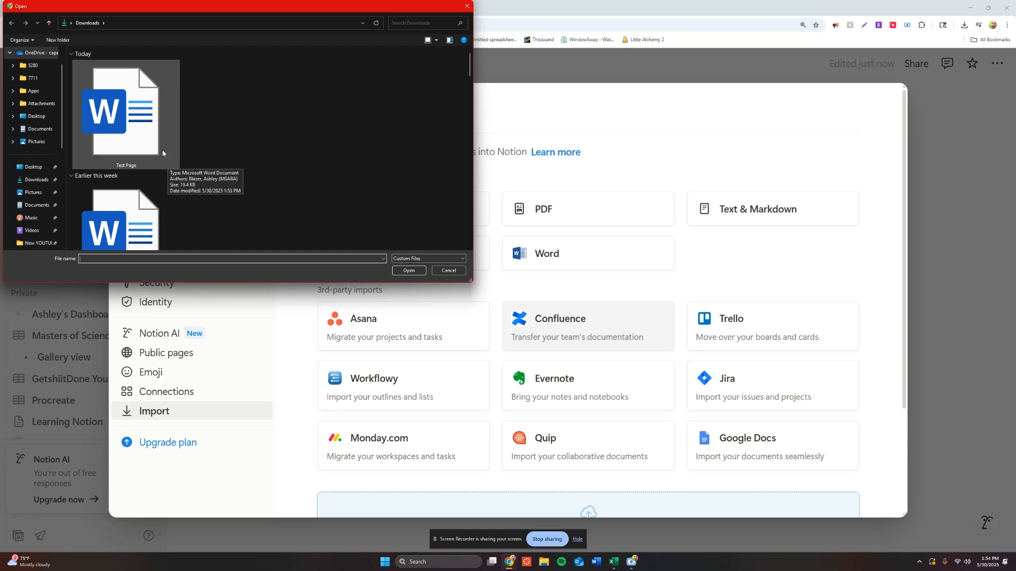
left_click(126, 110)
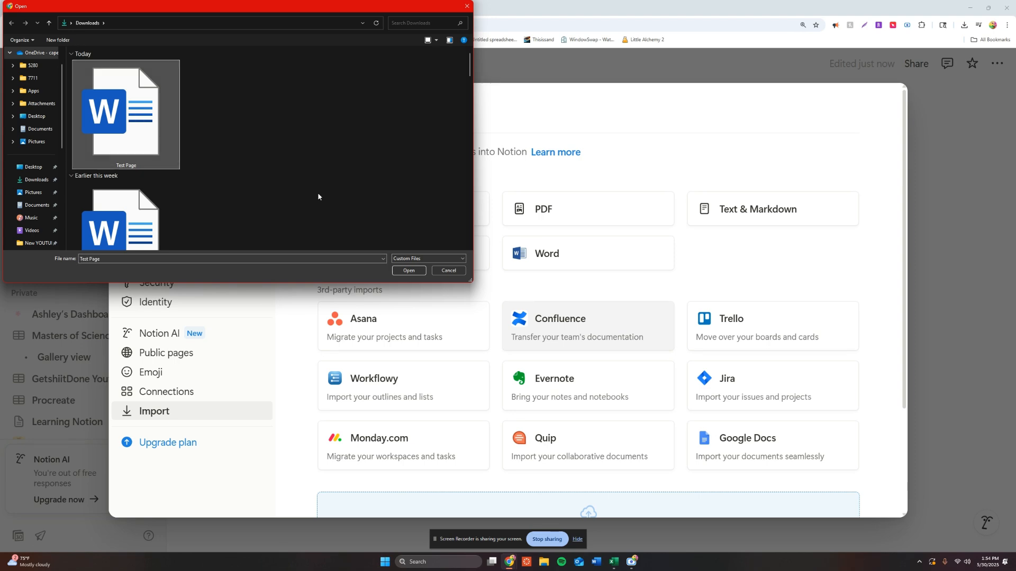
left_click(408, 271)
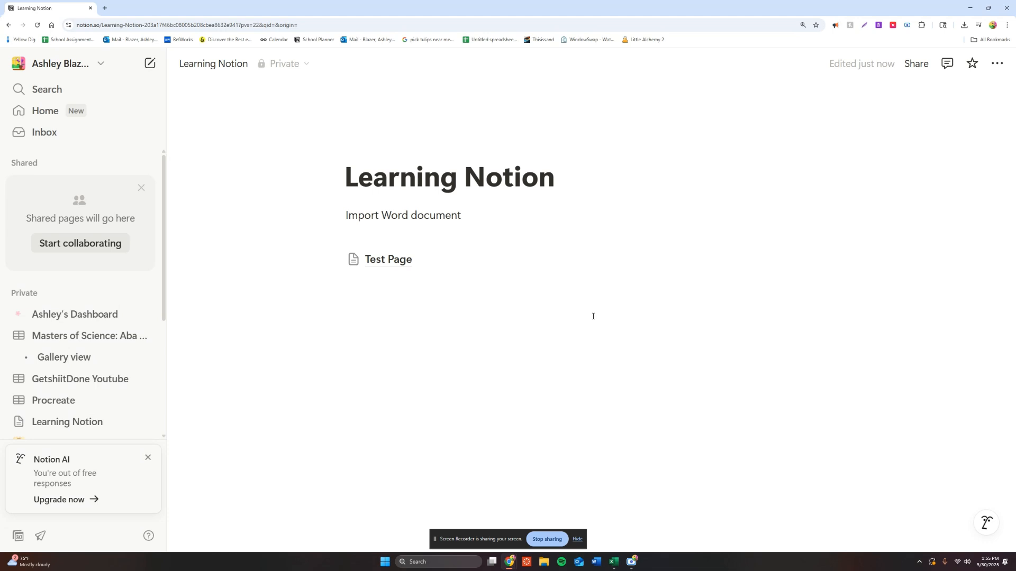
mouse_move(388, 259)
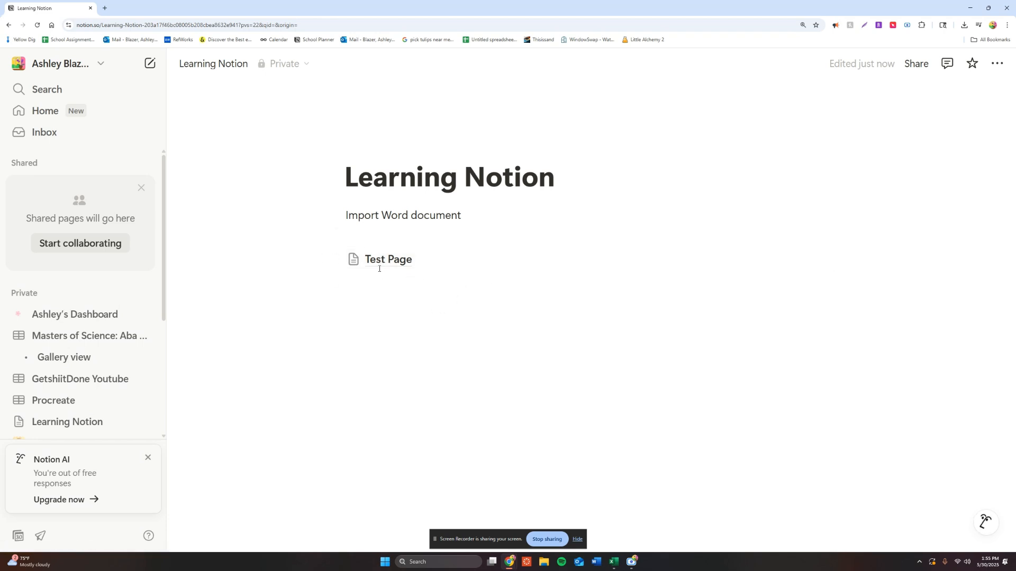
mouse_move(389, 259)
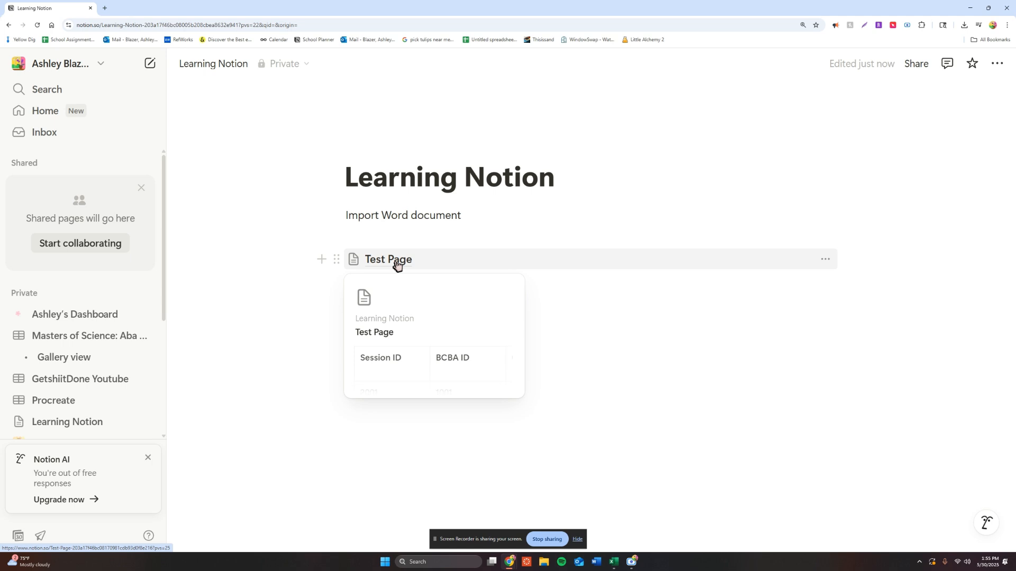
left_click(388, 259)
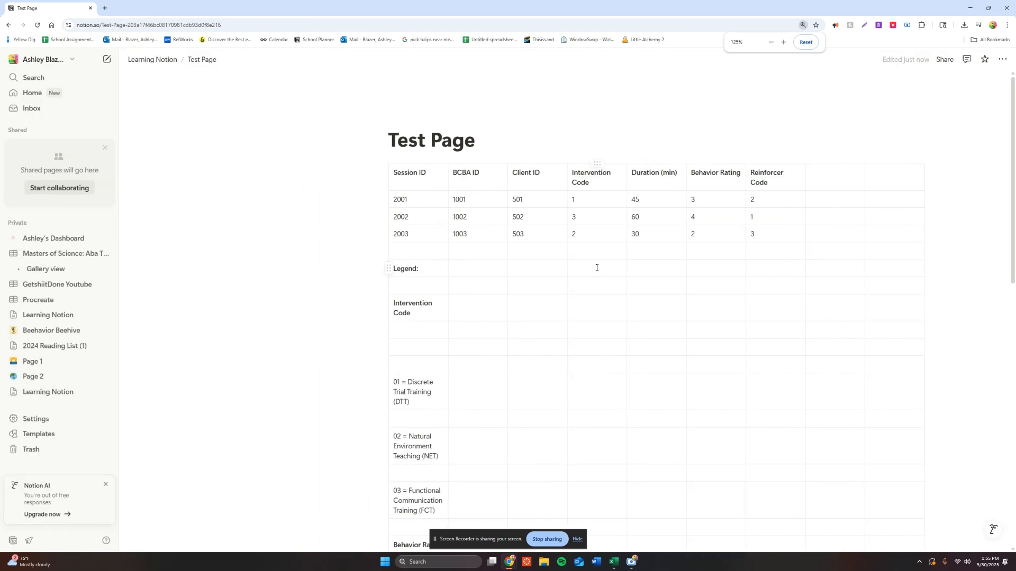
scroll("down", 3)
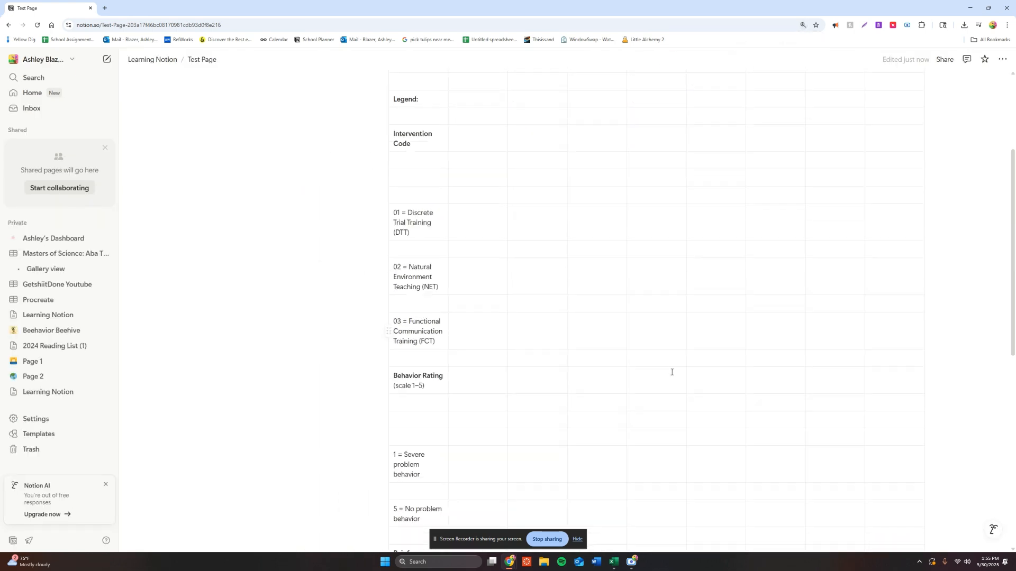
scroll("down", 3)
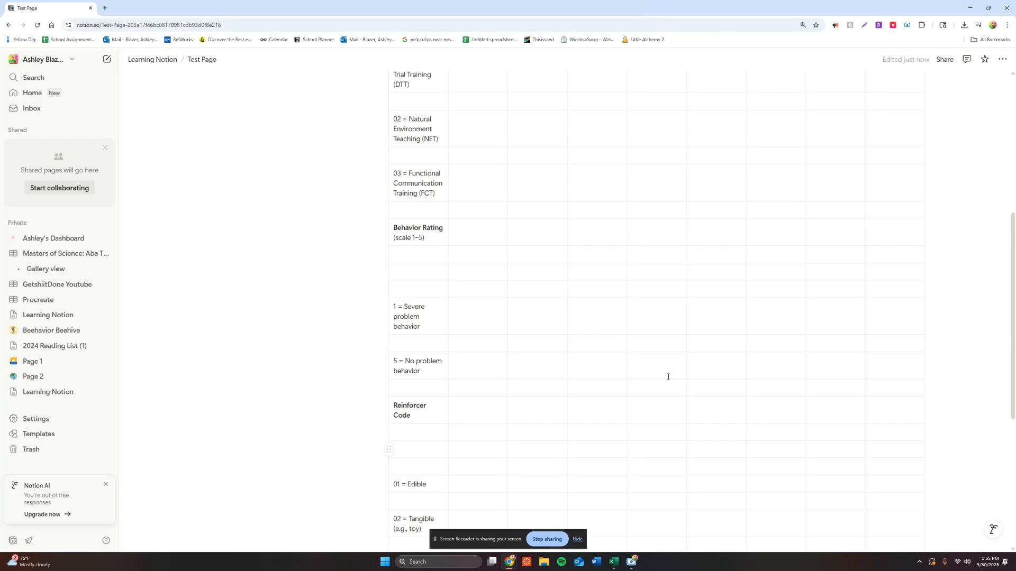
scroll("up", 3)
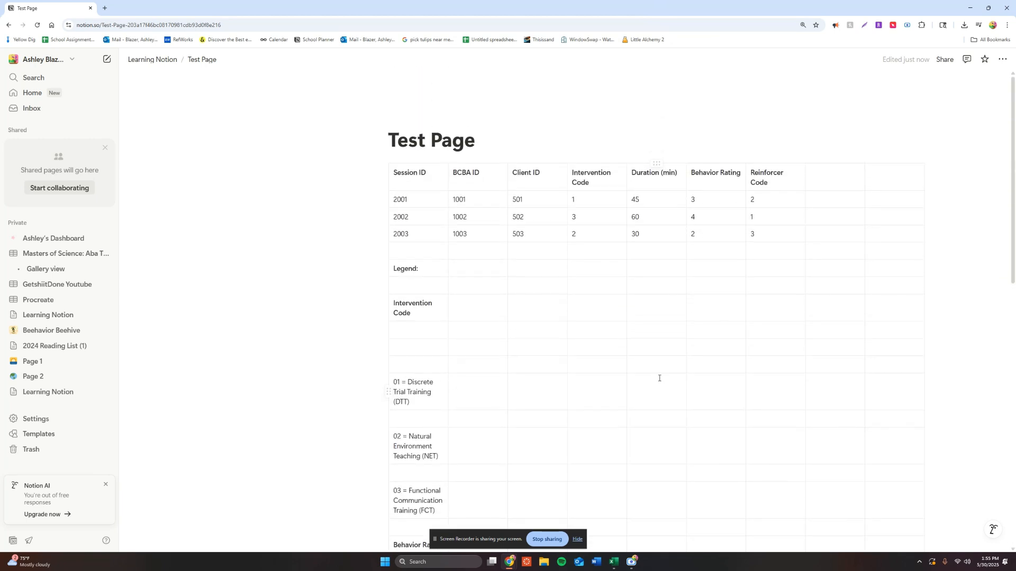
left_click(152, 58)
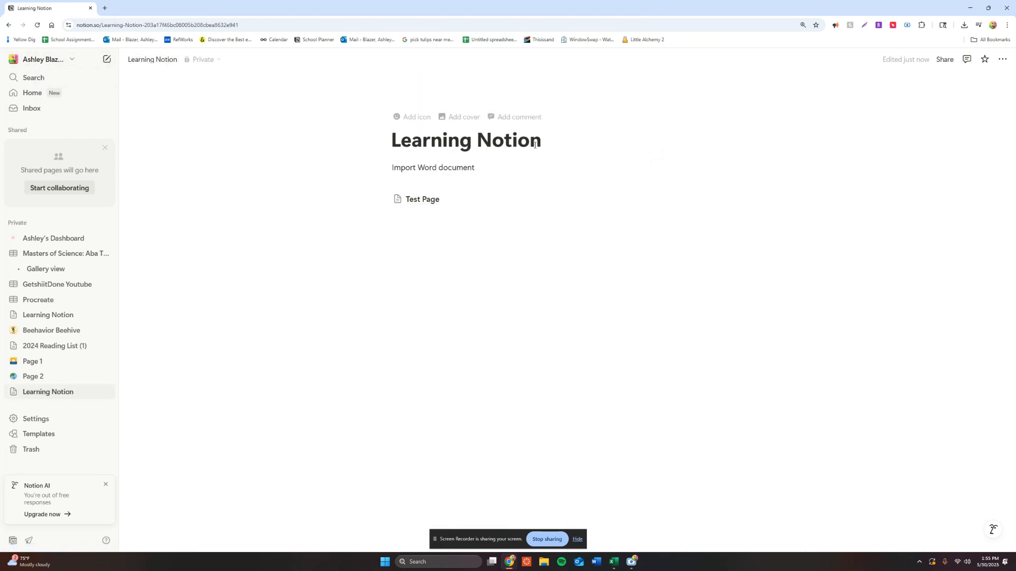
mouse_move(586, 292)
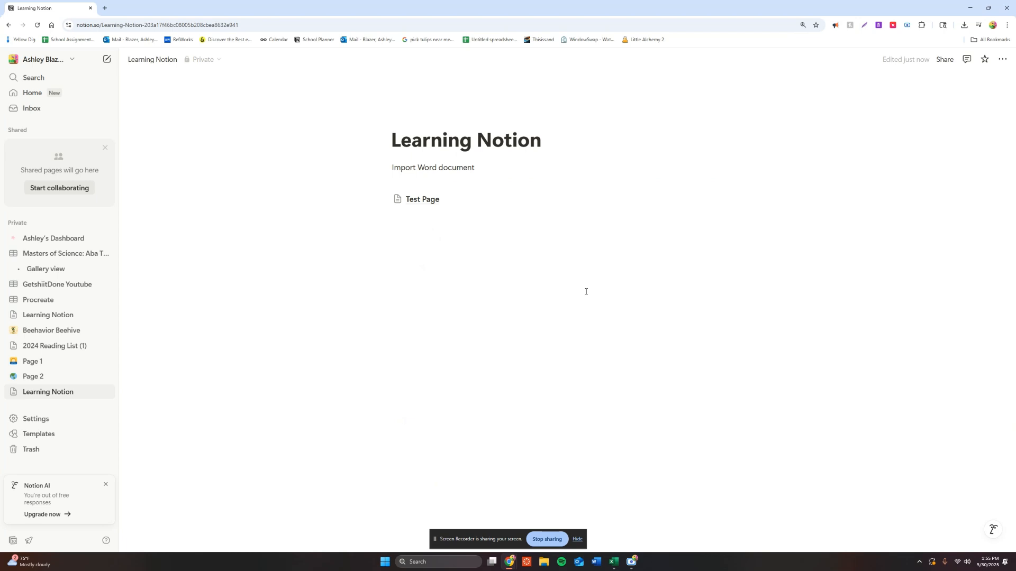
mouse_move(560, 550)
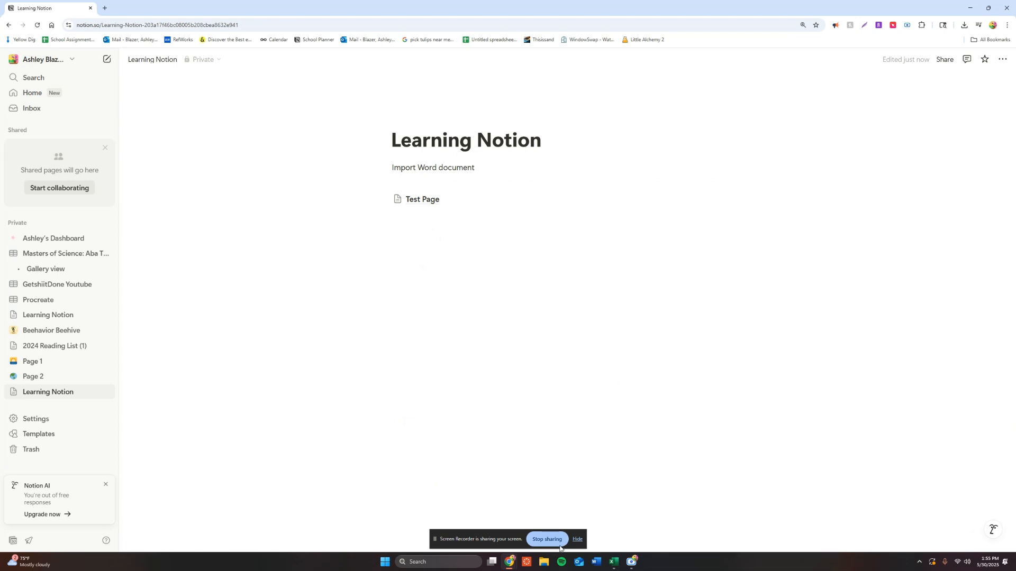